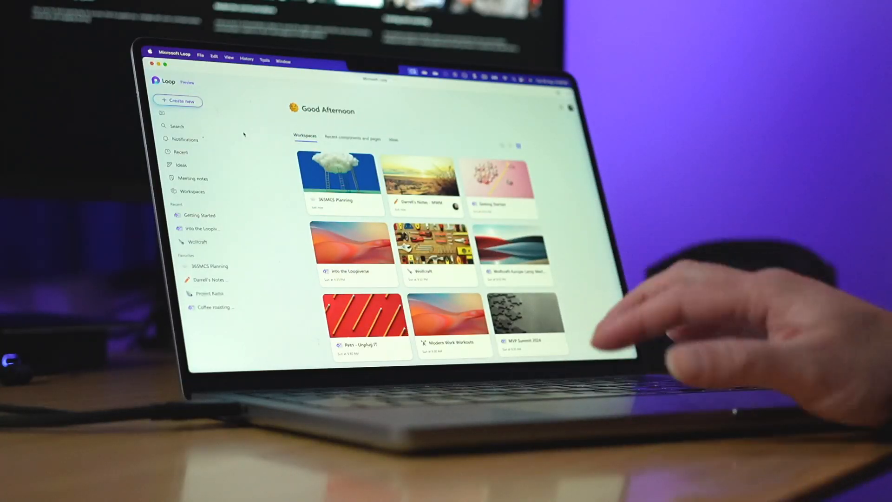
Step: Use the calendar to list the week of June 21, 2024 meeting notes
scroll(down, 3)
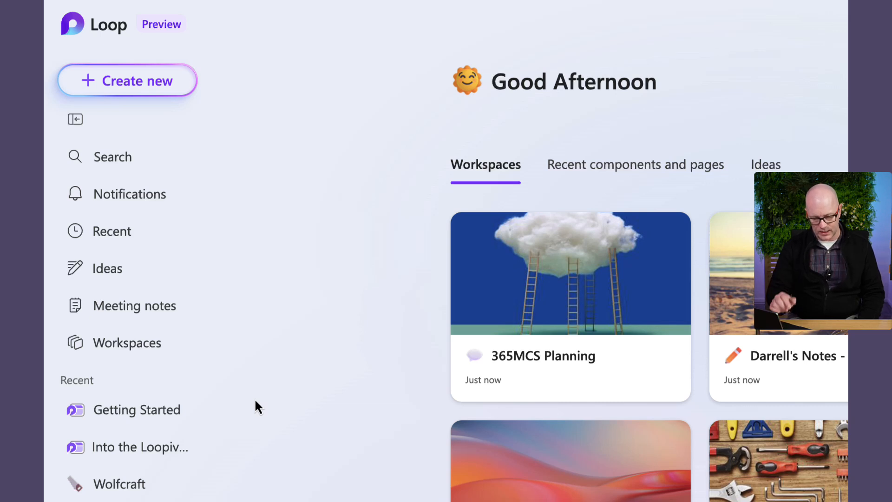
mouse_move(235, 251)
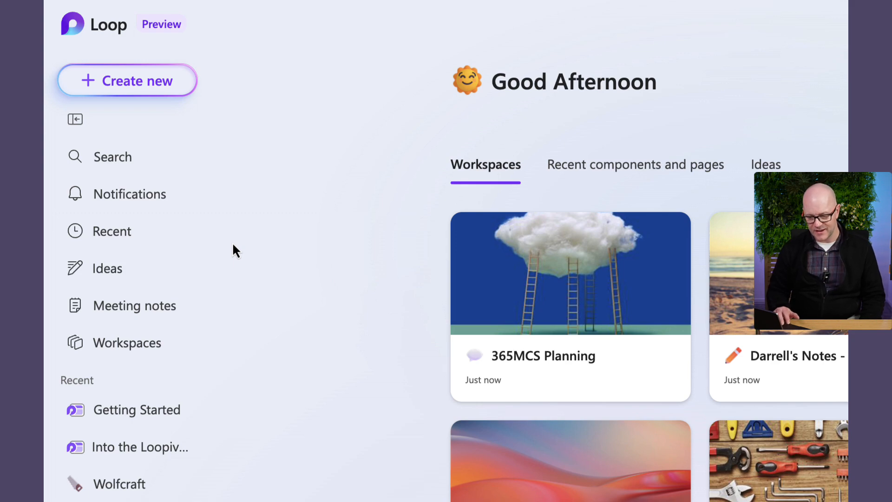
click(134, 306)
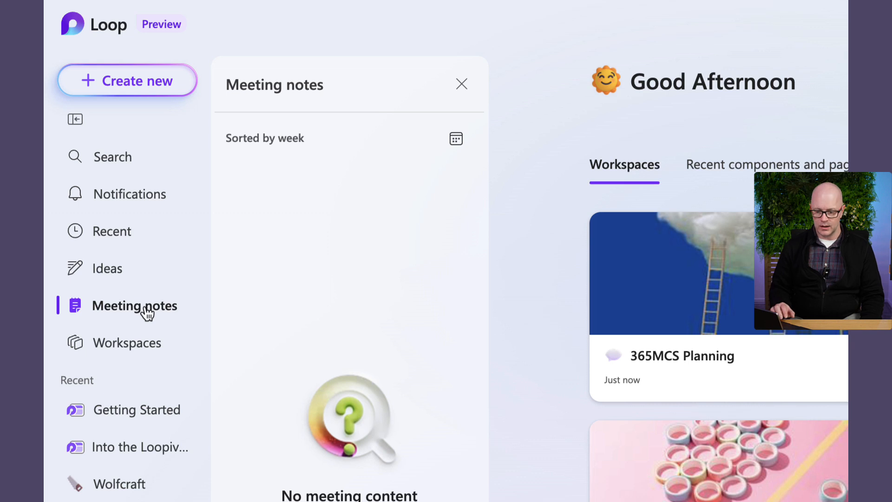
mouse_move(428, 139)
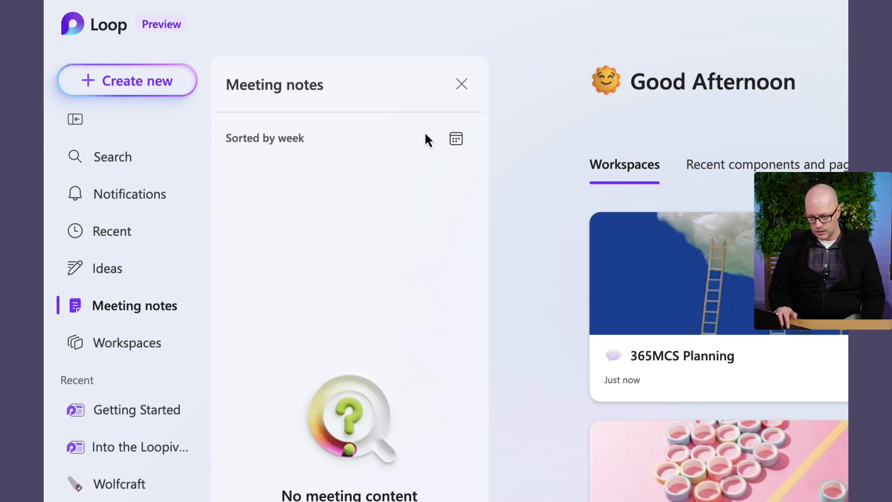
click(456, 138)
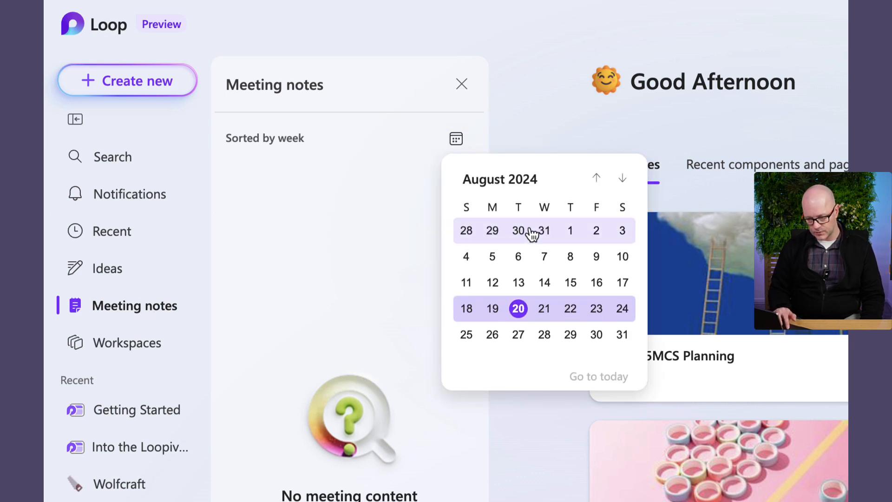
click(596, 179)
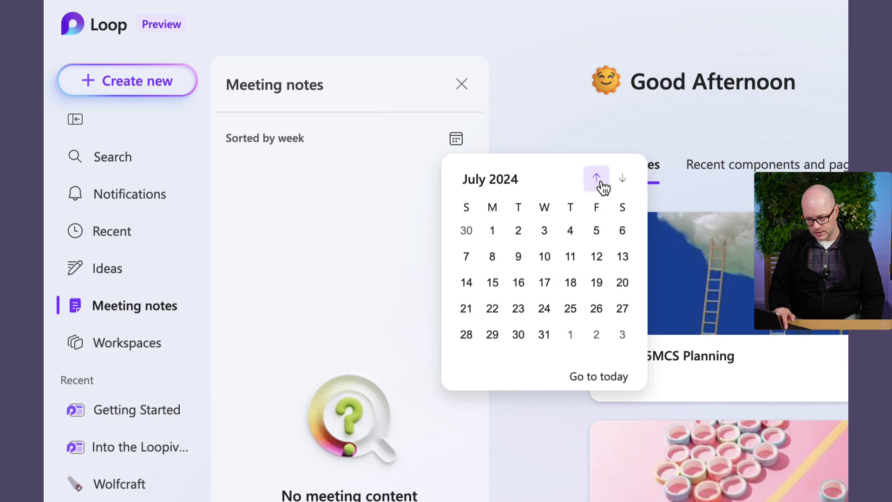
click(597, 179)
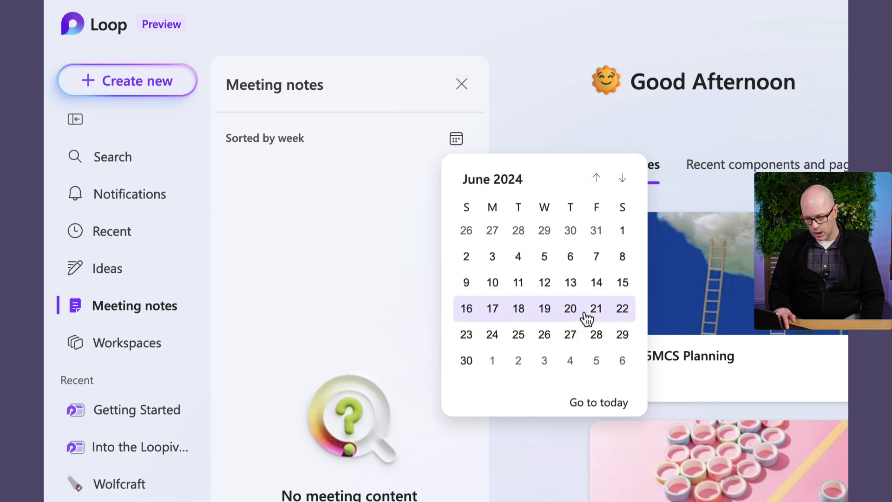
click(596, 308)
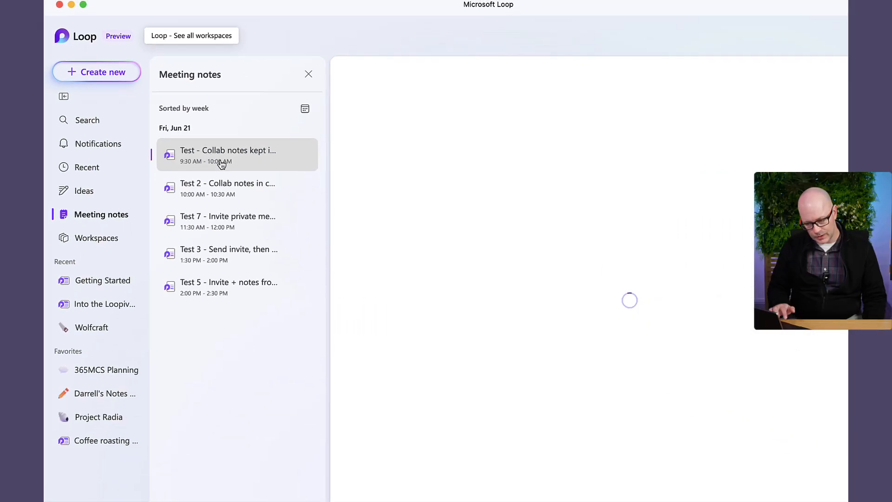
Step: Open the first and Test 5 Jun 21 notes, ending on Test 3 - Send invite, then add collab notes
click(227, 154)
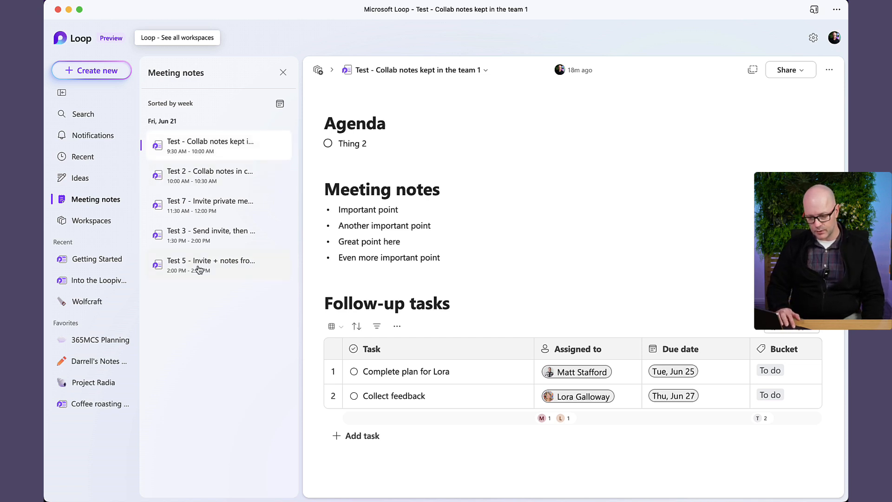
click(211, 265)
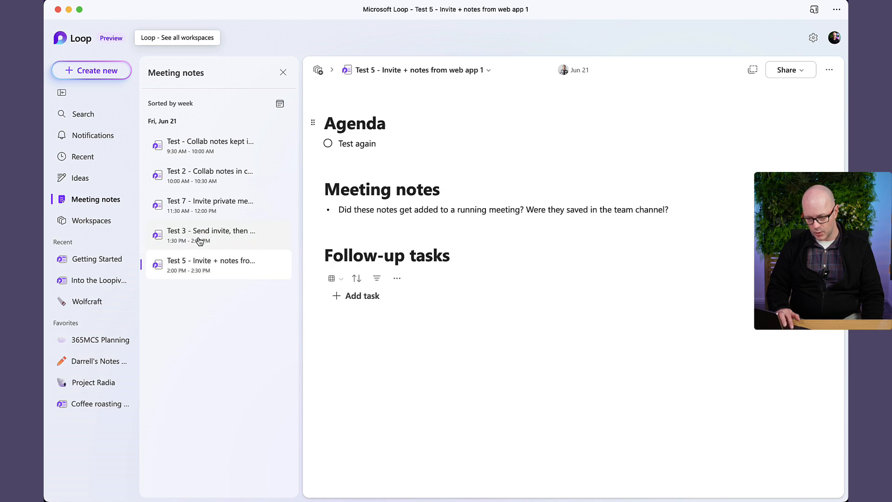
click(211, 236)
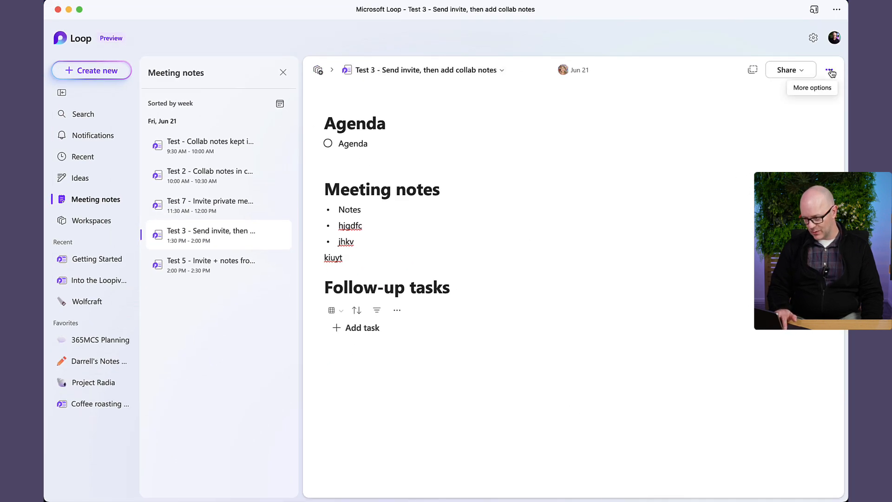
Step: Add the Test 3 page to Darrell's Notes - MWM via Shared locations and open that workspace
click(829, 69)
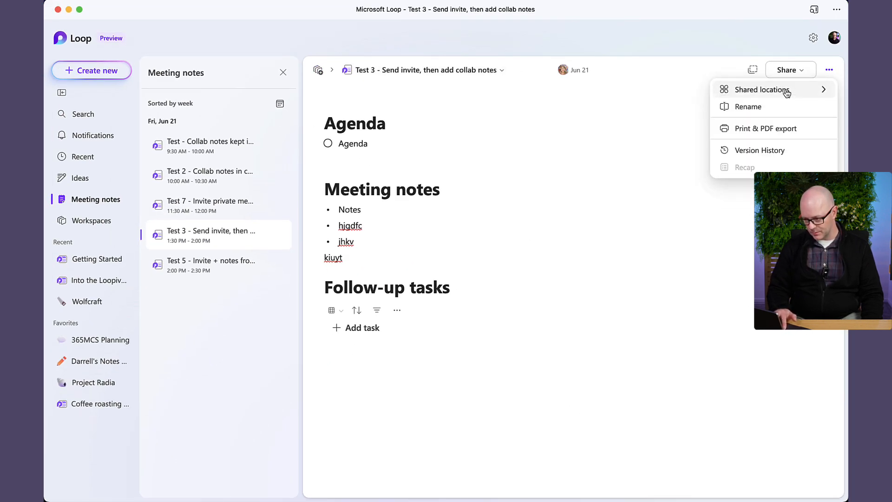
click(763, 89)
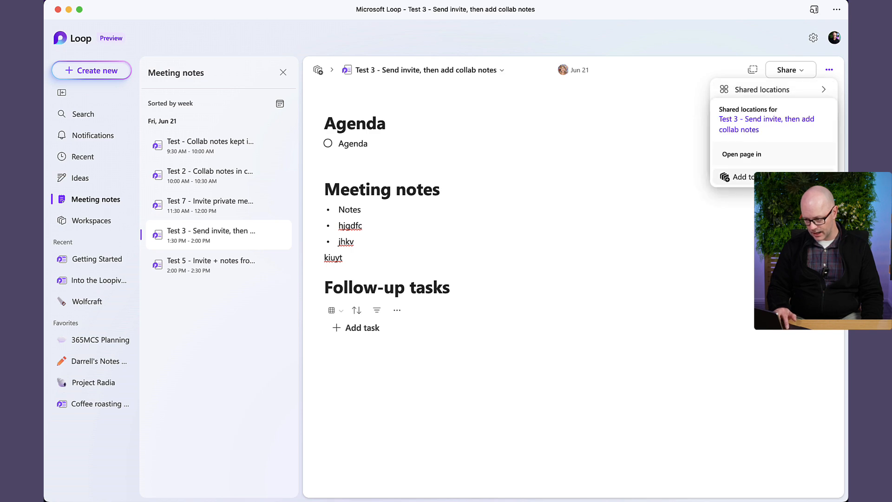
click(740, 177)
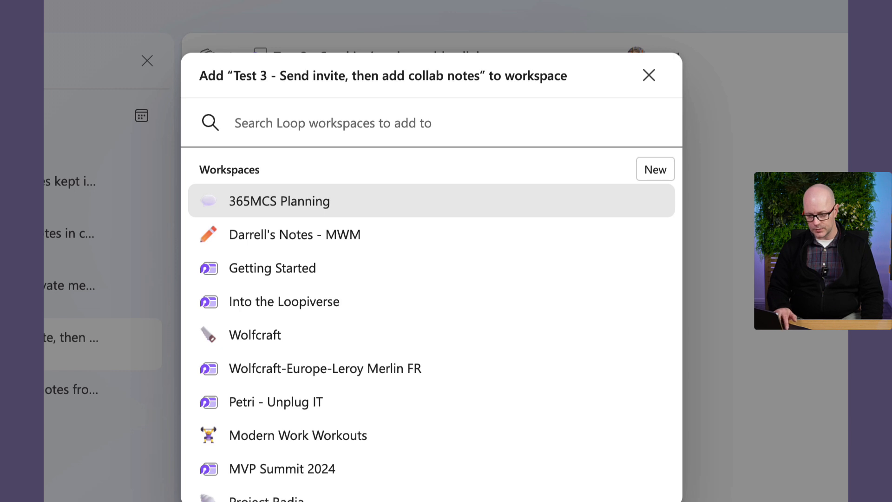
click(279, 200)
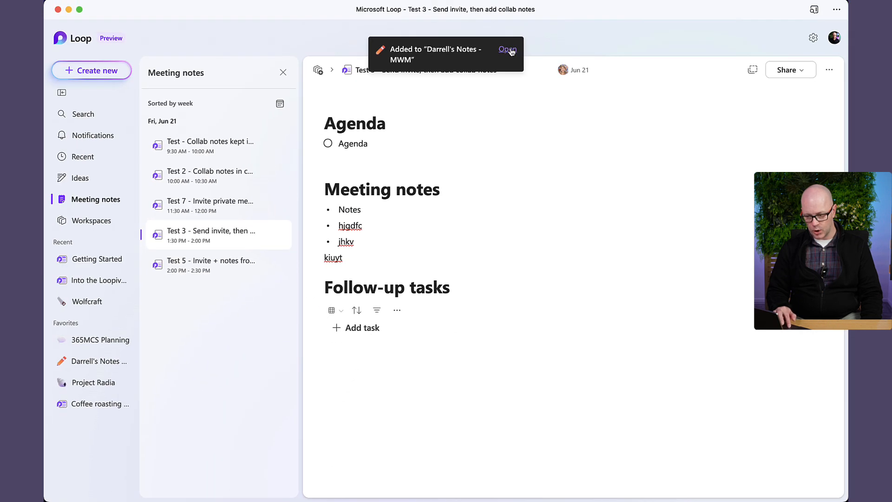
click(507, 49)
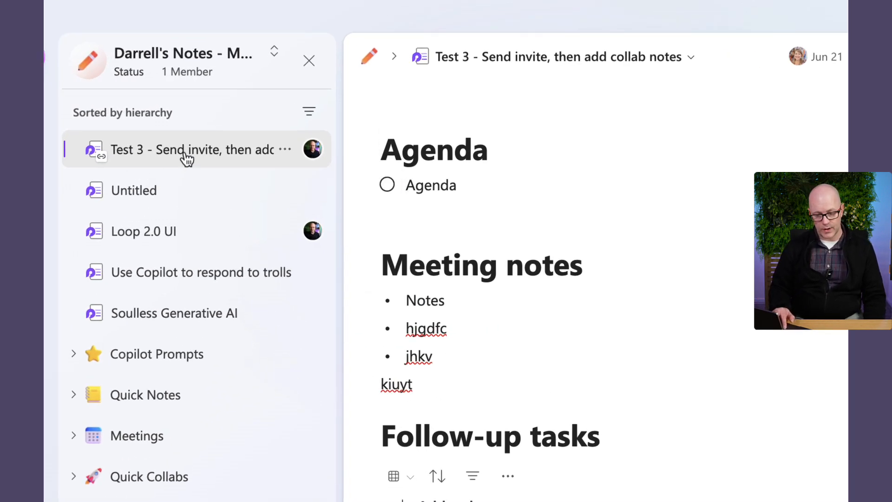
Step: Refile Test 3 under Meetings in the MWM workspace and show Recent pages
click(73, 436)
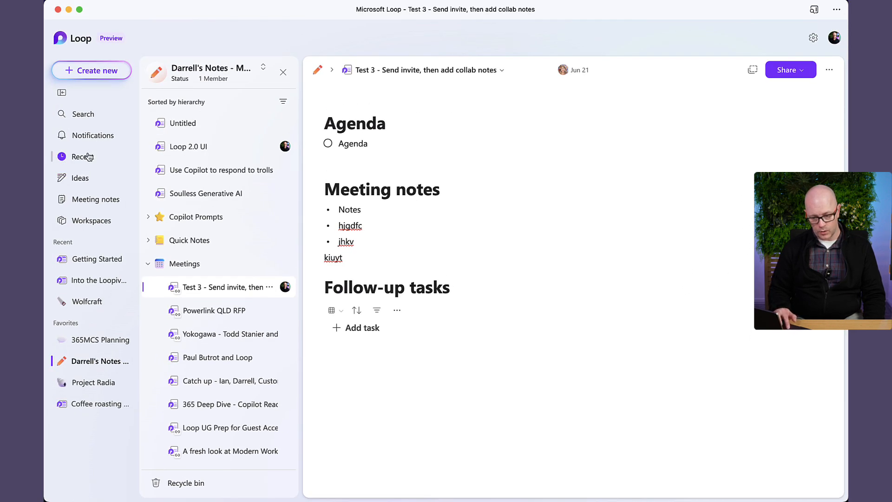
click(76, 157)
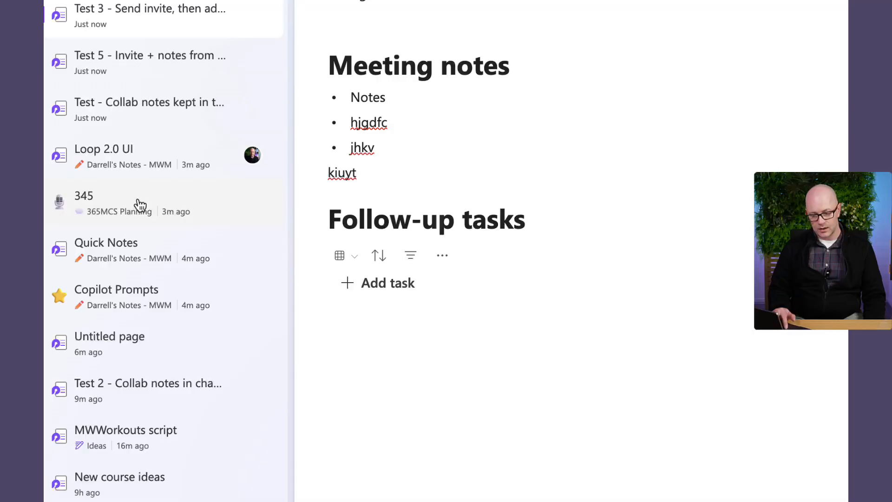
Step: Open the 345 page from 365MCS Planning in the Recent list
click(83, 196)
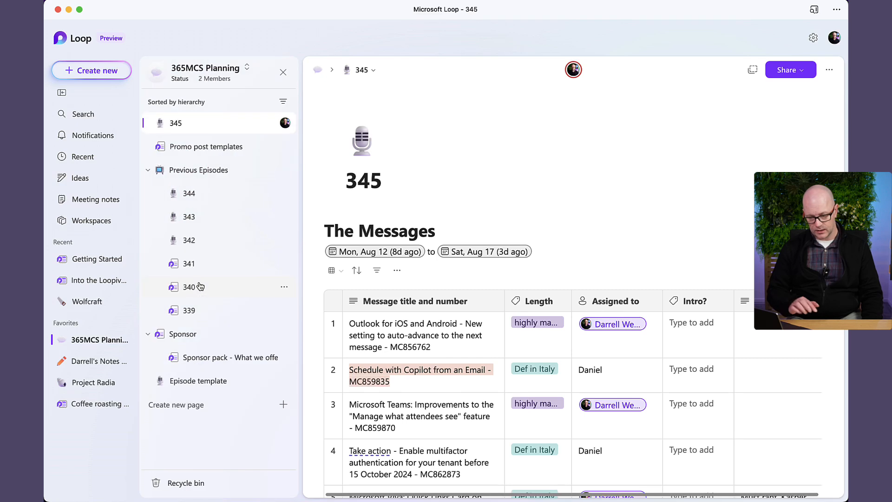
mouse_move(199, 287)
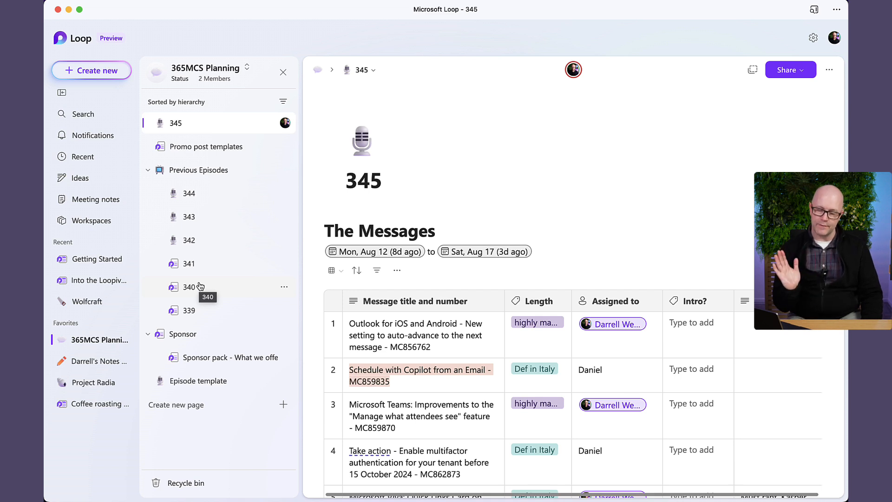
mouse_move(135, 248)
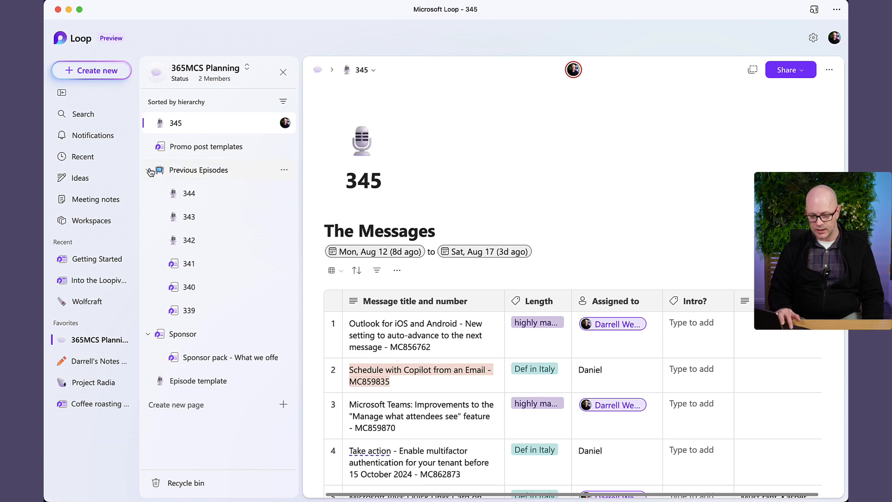
mouse_move(243, 121)
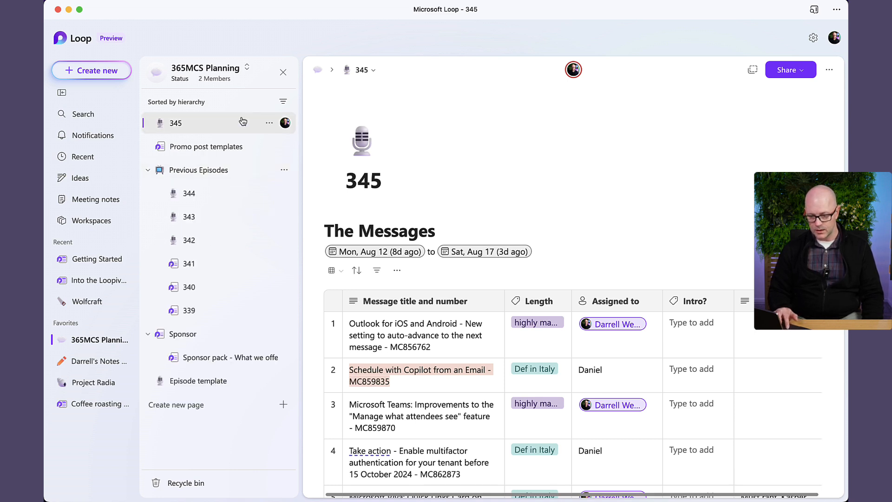
mouse_move(265, 94)
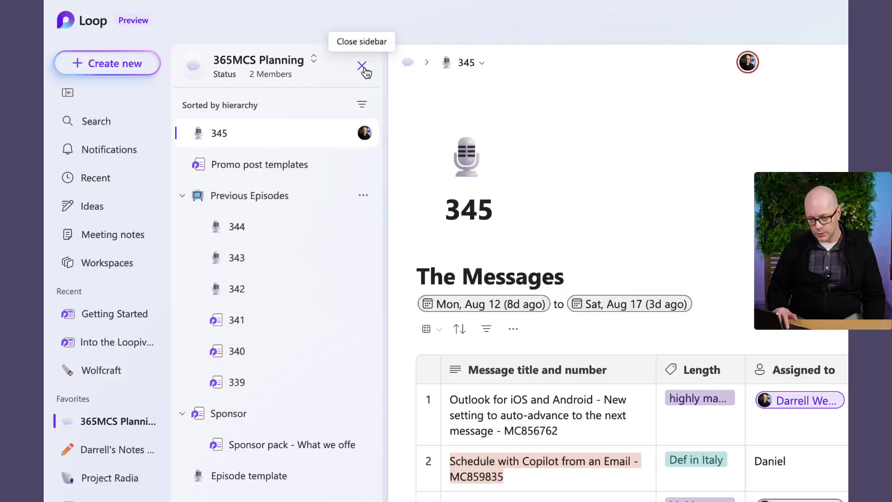
Step: Close the page list, collapse navigation to icons, and scroll to The Messages table
click(363, 66)
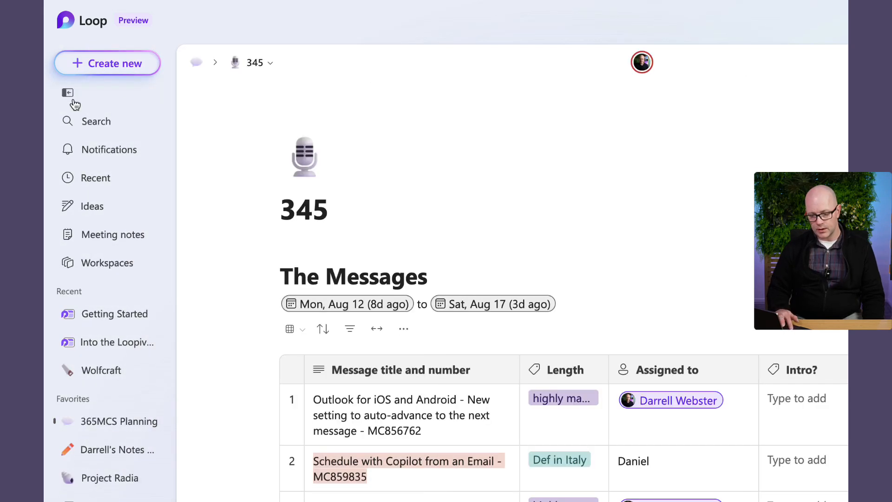
mouse_move(67, 92)
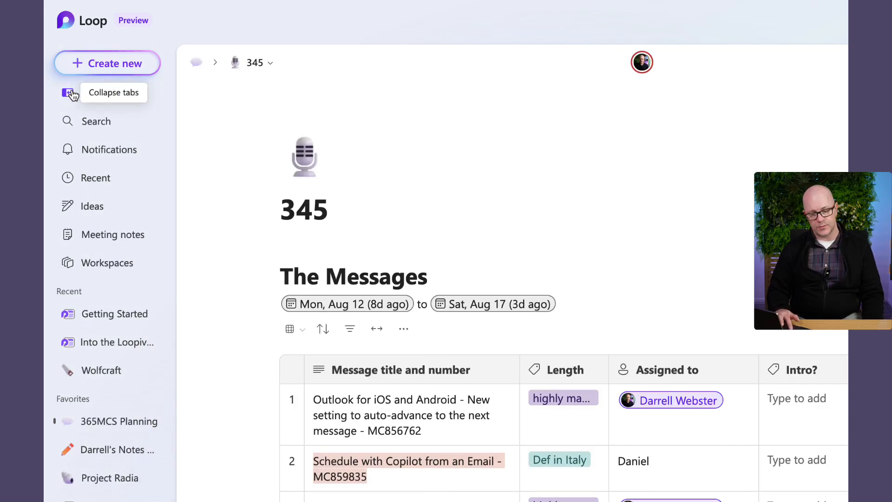
click(66, 93)
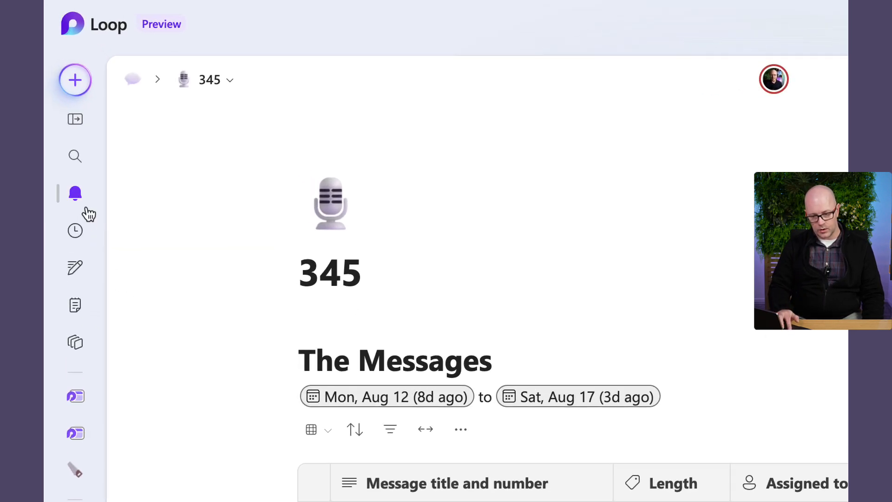
mouse_move(75, 157)
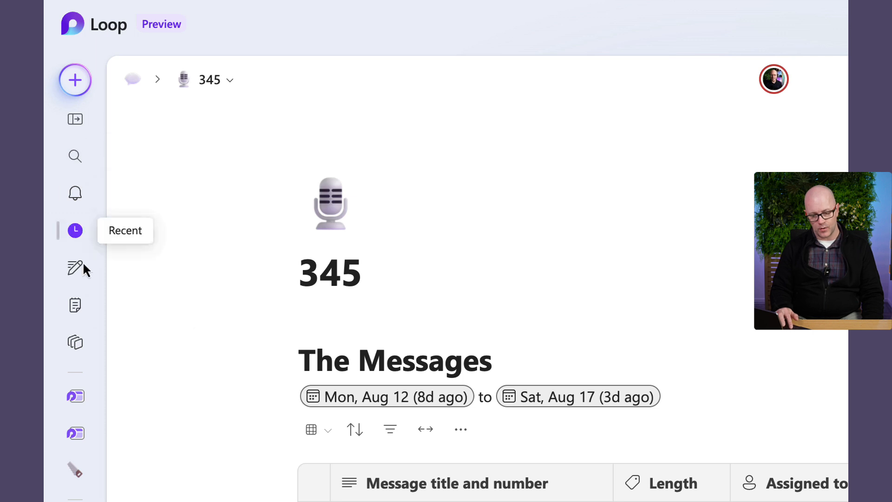
scroll(down, 3)
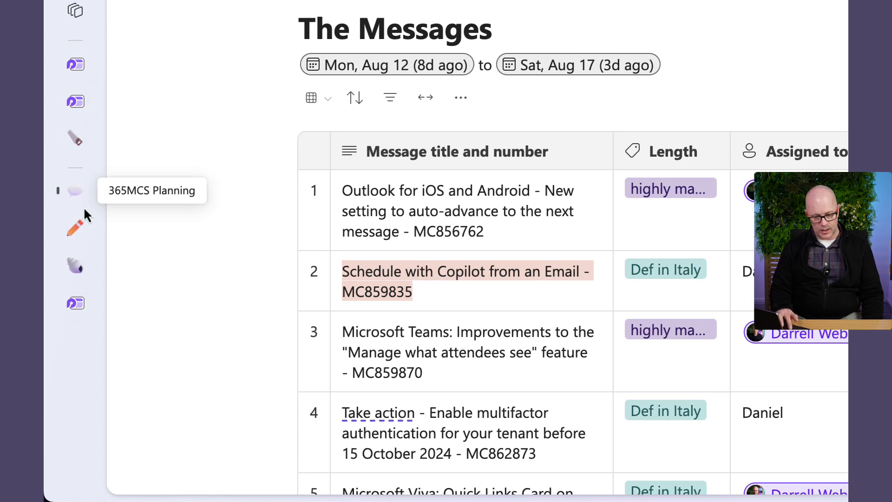
mouse_move(81, 230)
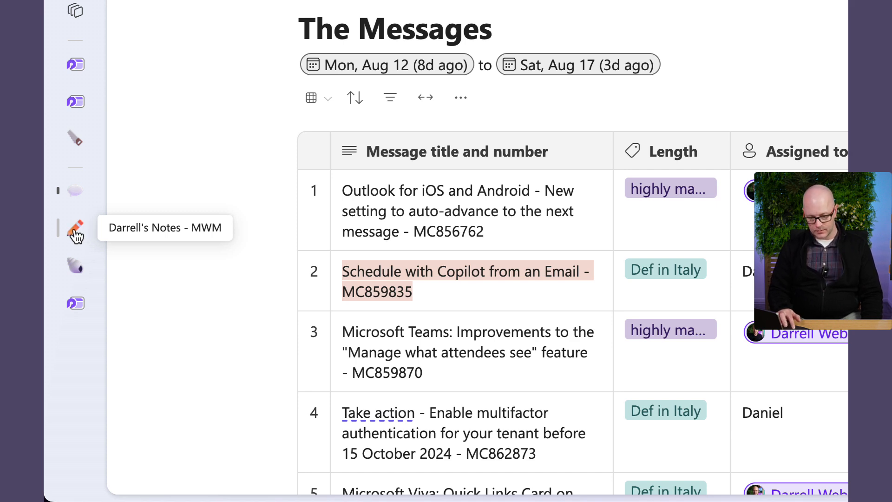
Step: Show the Darrell's Notes - MWM page list from the rail and select Loop 2.0 UI
click(75, 228)
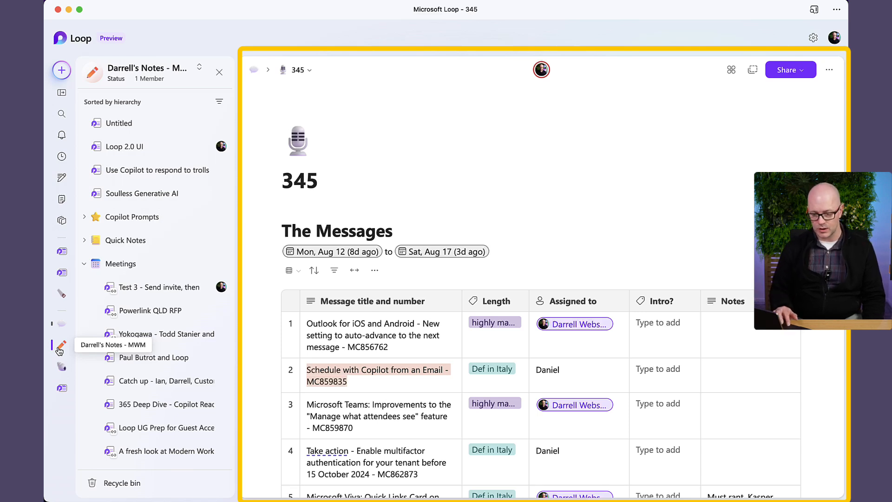
mouse_move(73, 352)
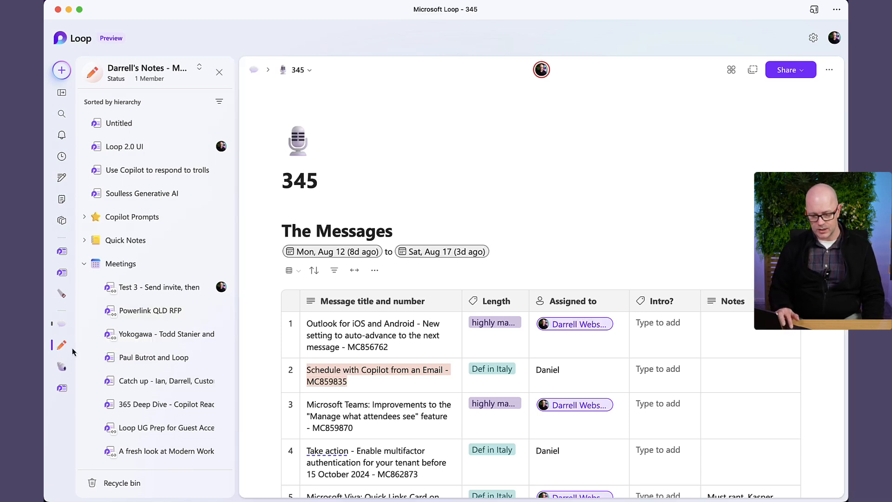
mouse_move(62, 345)
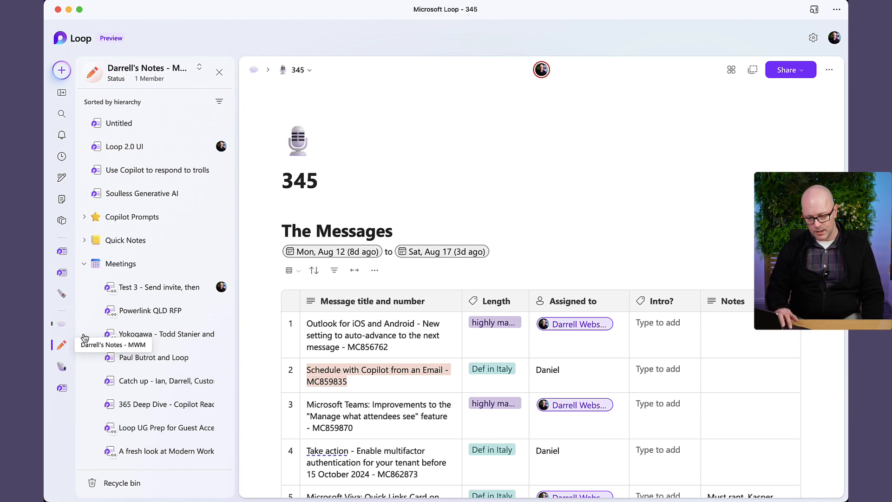
mouse_move(127, 163)
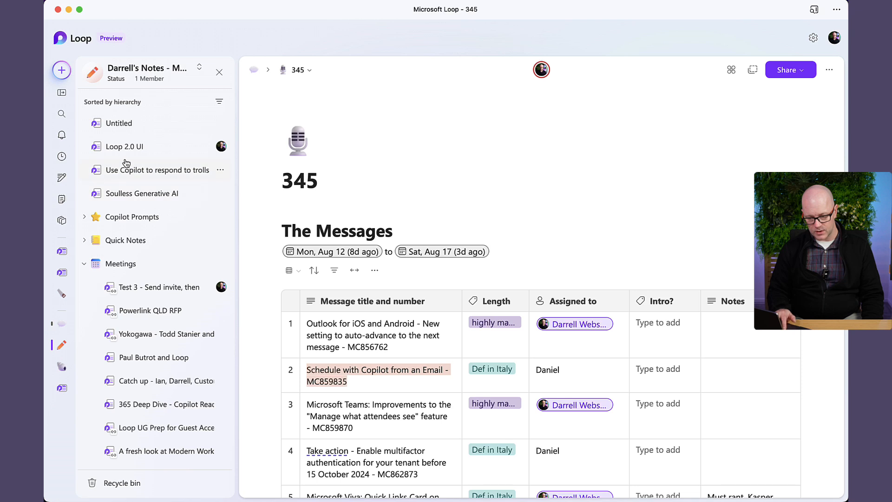
click(125, 147)
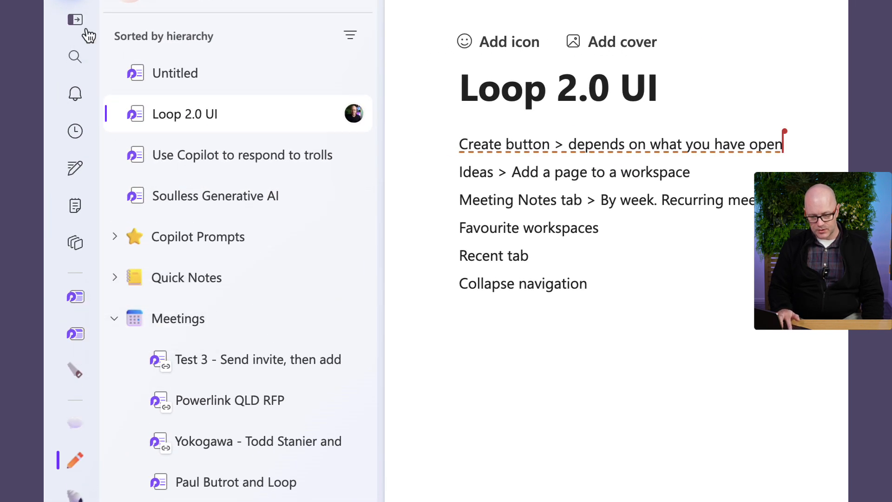
Step: Expand the left navigation to show names, then open Into the Loopiverse under Recent
click(75, 19)
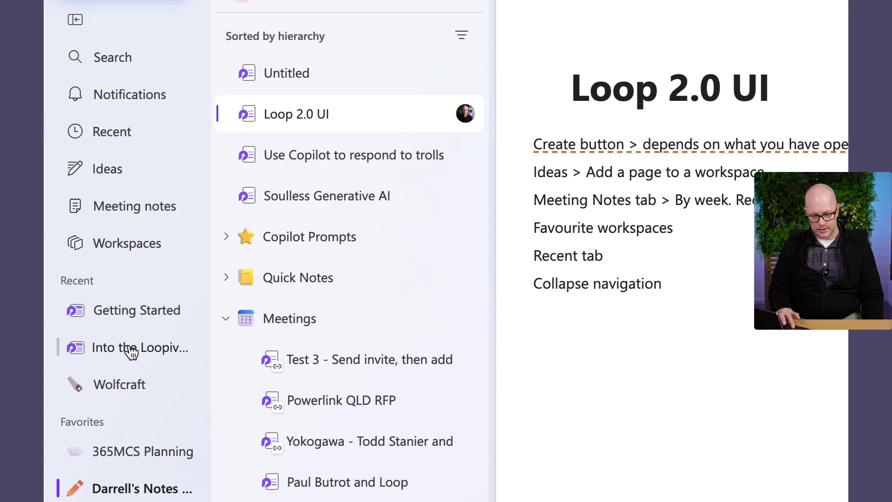
mouse_move(152, 397)
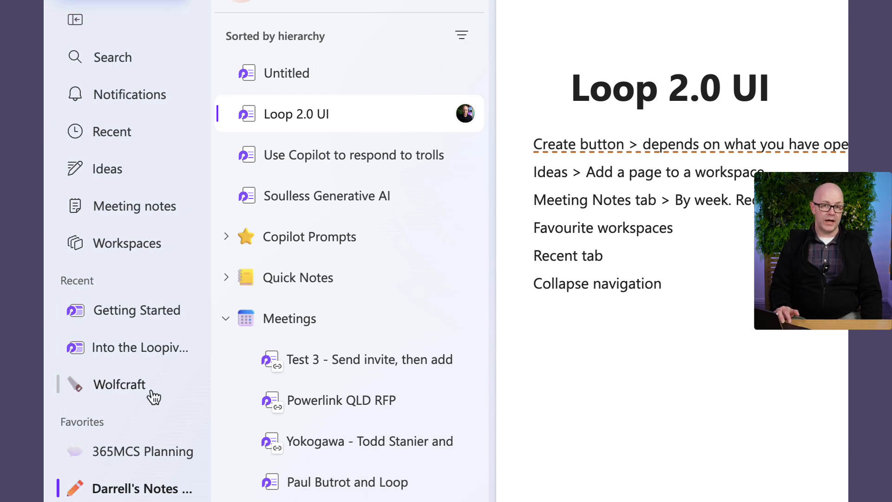
mouse_move(161, 343)
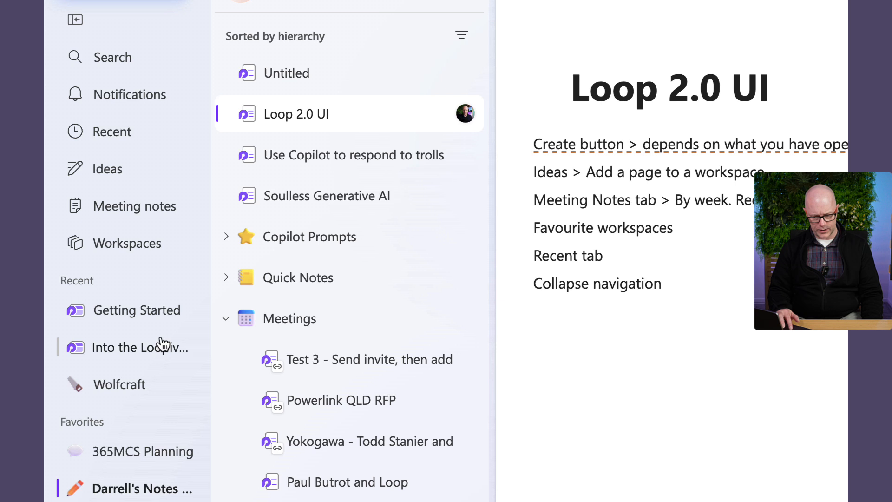
mouse_move(146, 318)
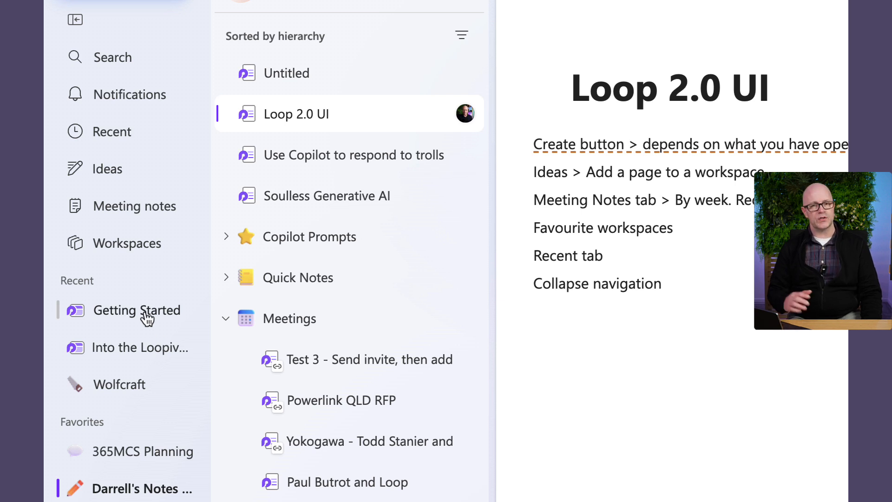
mouse_move(145, 349)
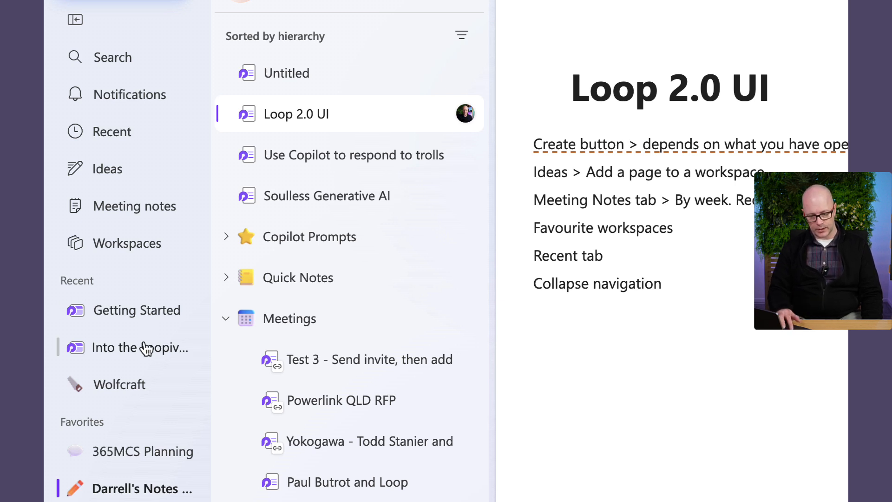
click(135, 348)
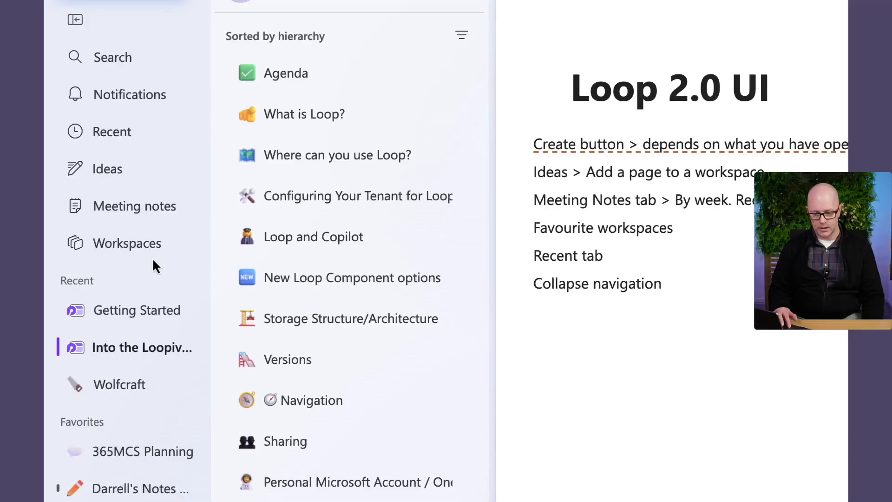
mouse_move(131, 497)
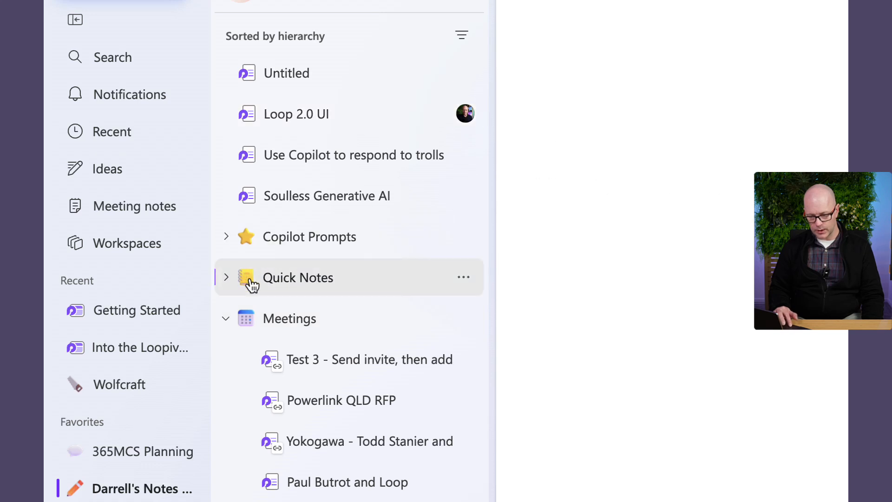
Step: Open Quick Notes and choose Page from the Create new dropdown
click(298, 277)
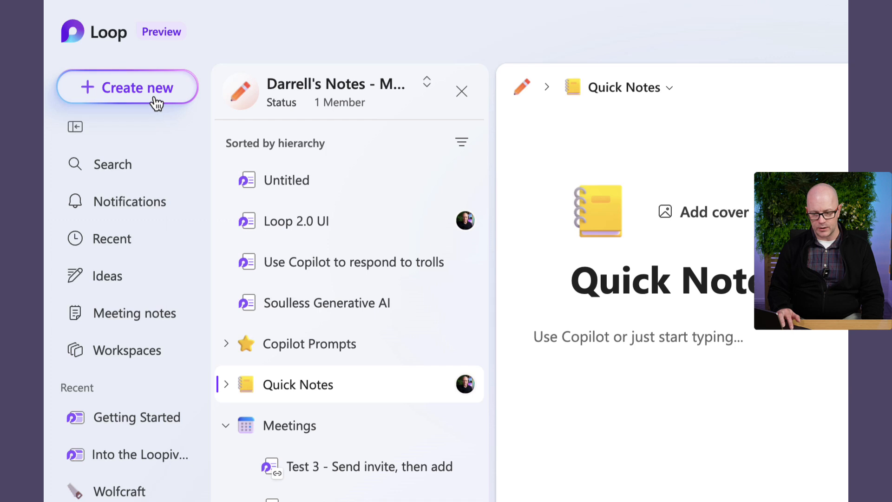
click(130, 88)
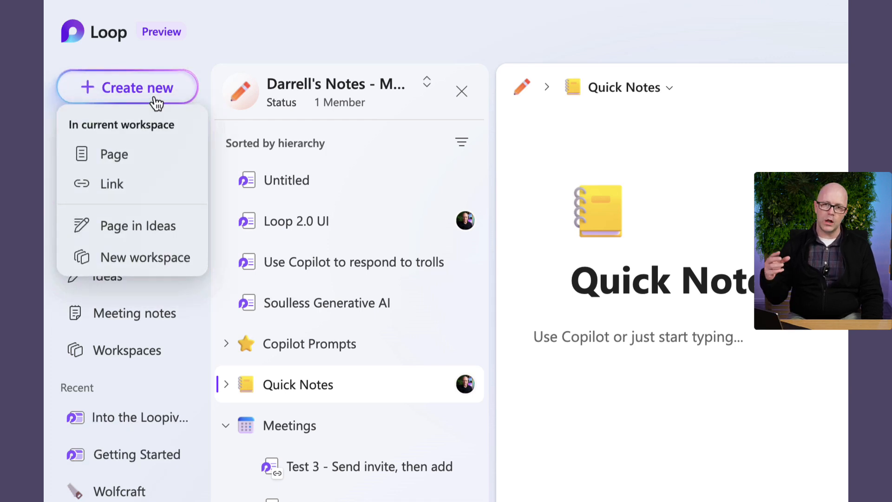
mouse_move(147, 143)
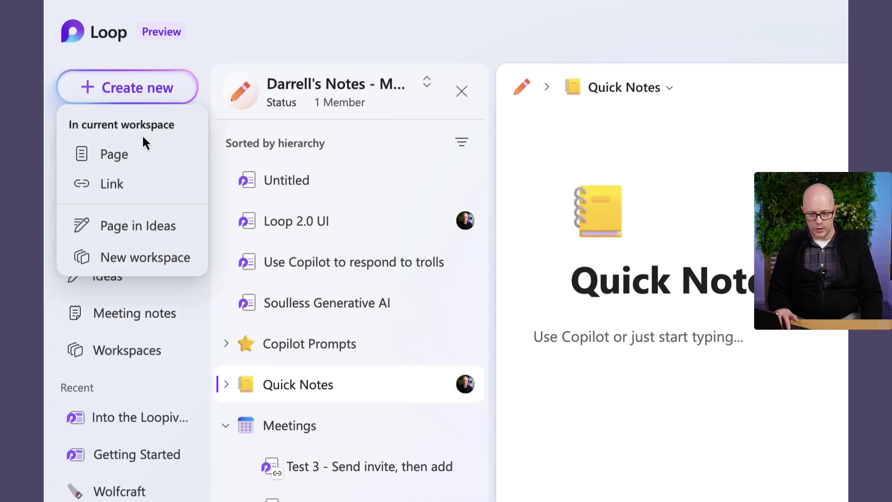
mouse_move(138, 191)
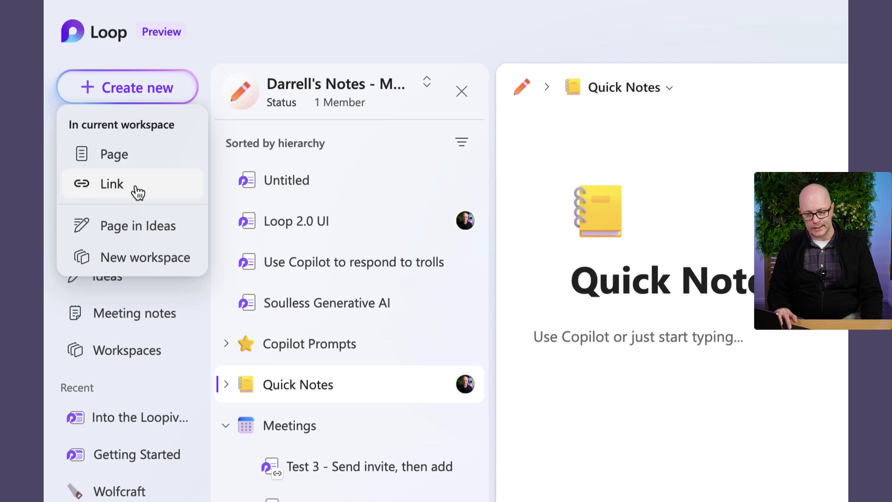
mouse_move(147, 283)
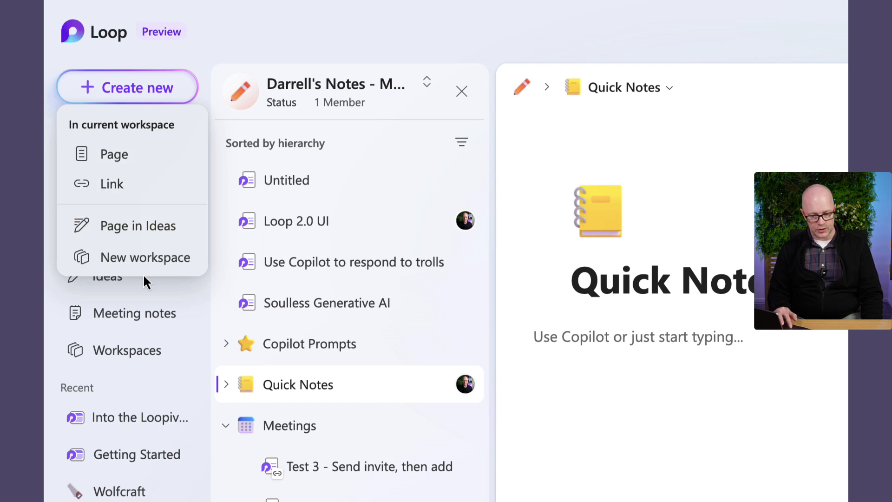
mouse_move(161, 224)
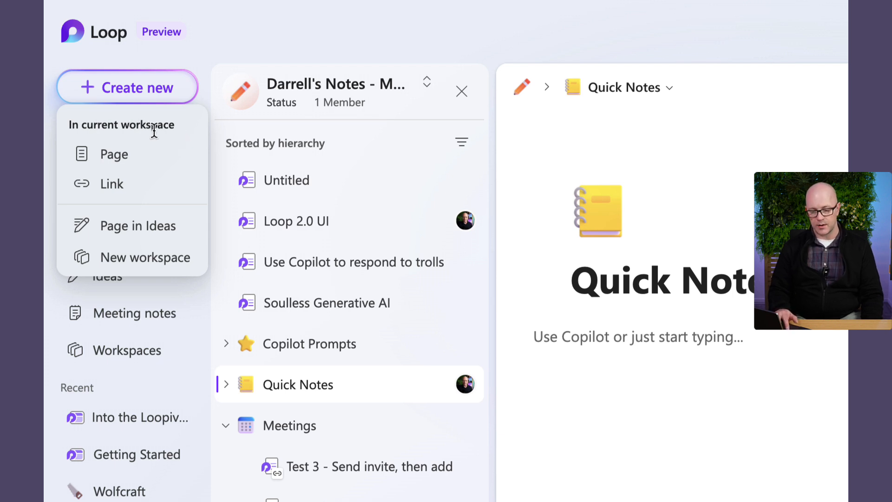
mouse_move(124, 165)
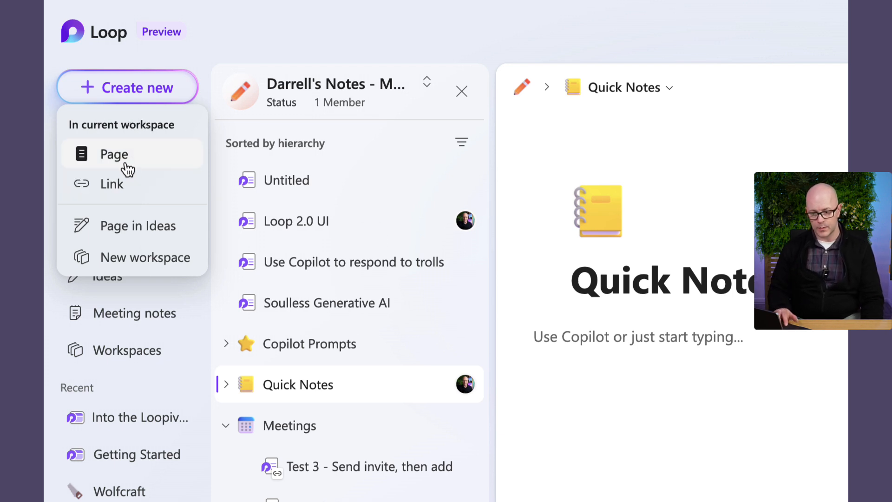
click(111, 184)
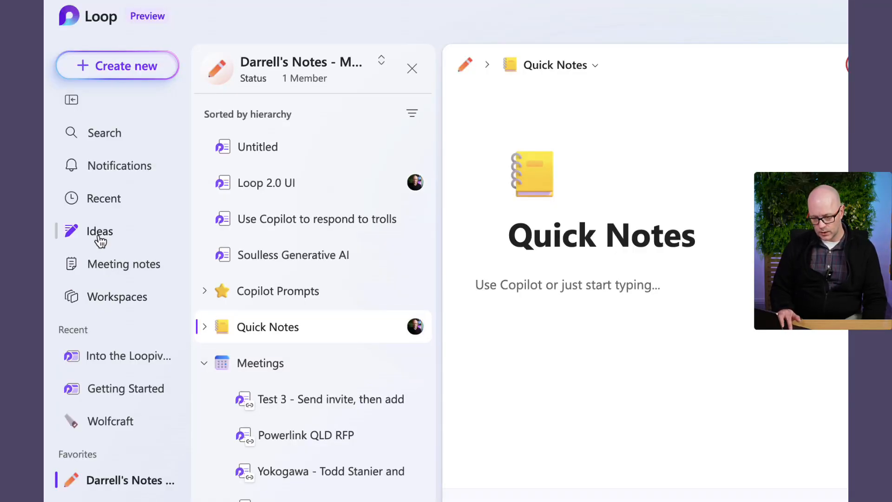
Step: Browse the Ideas list of private pages, then view Notifications showing none new
click(99, 231)
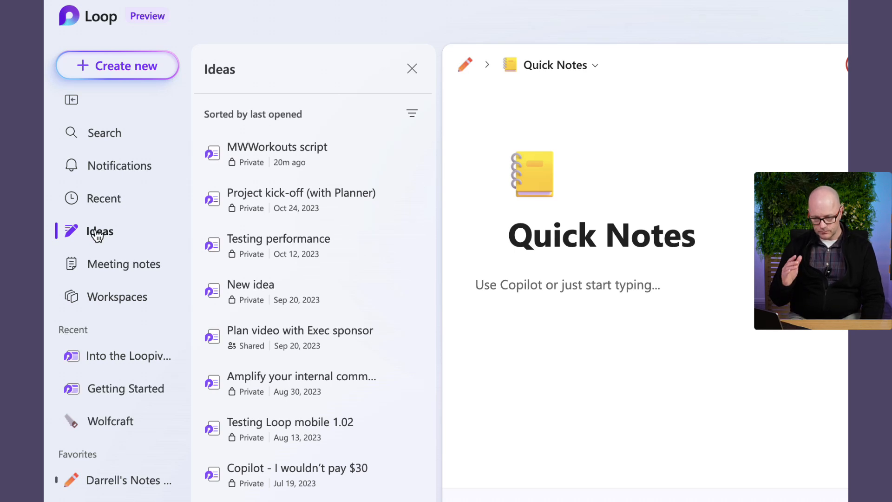
scroll(down, 3)
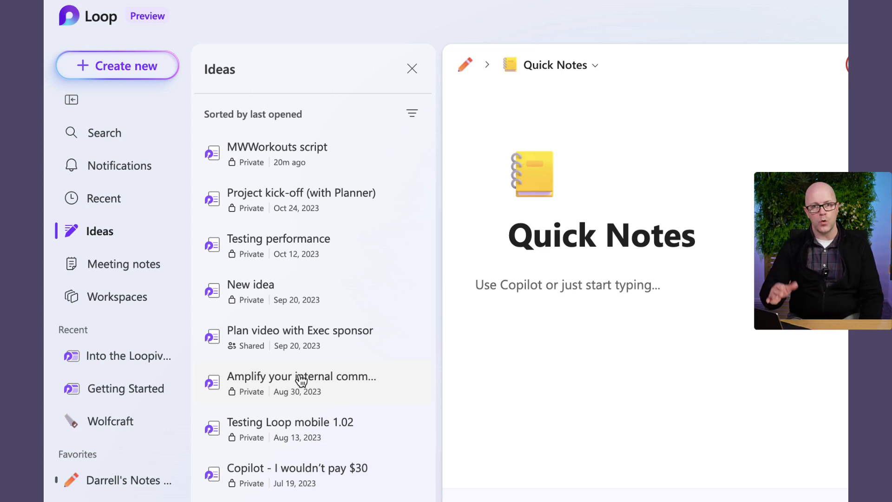
mouse_move(251, 337)
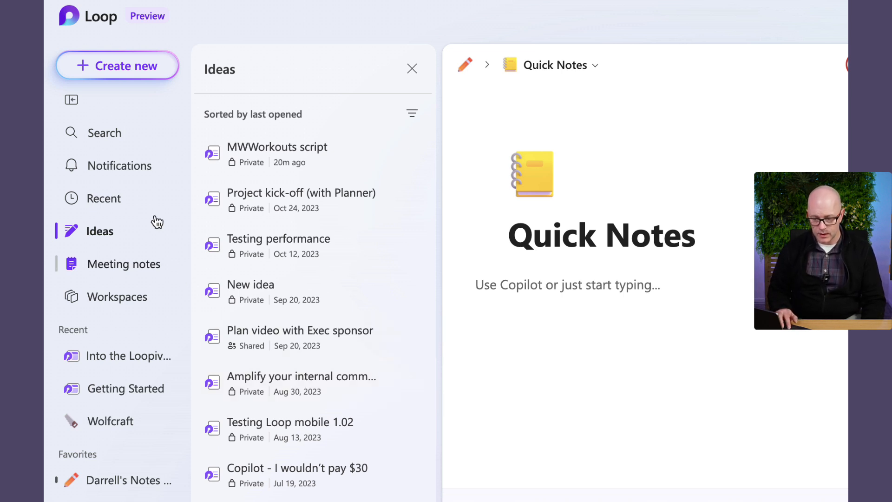
click(119, 166)
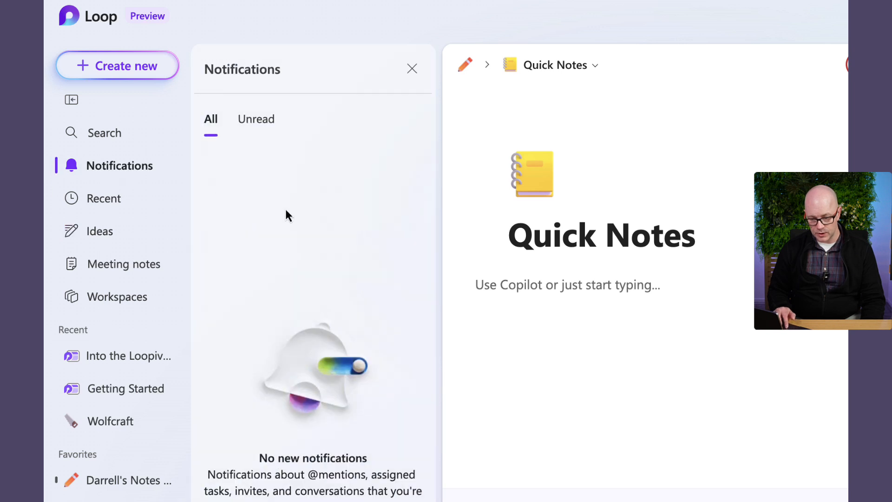
mouse_move(321, 236)
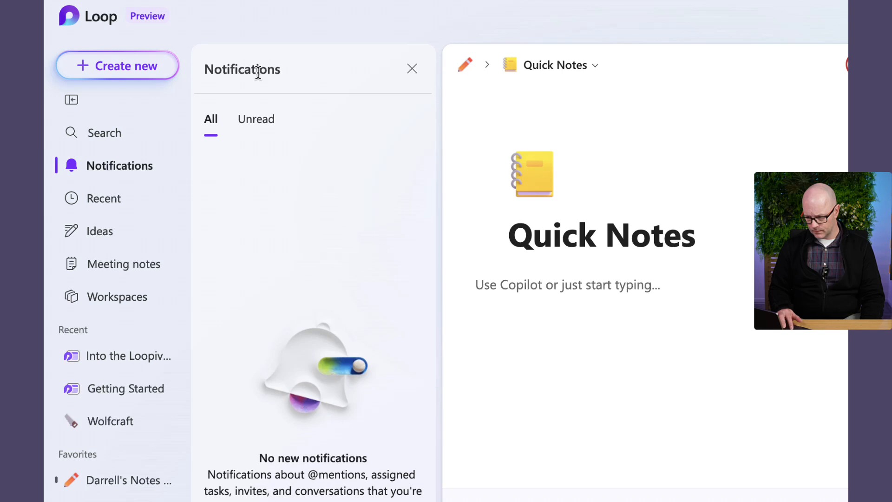
mouse_move(321, 131)
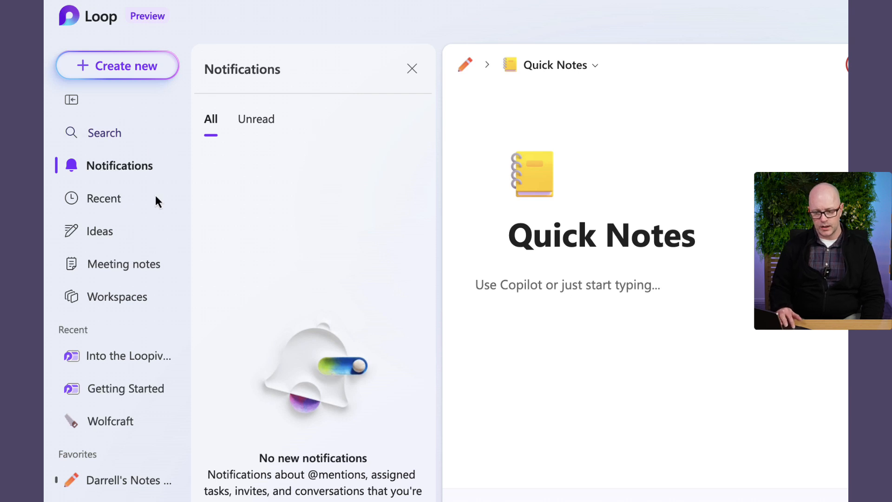
Step: Reopen the Darrell's Notes page list from Favorites, then close it so Quick Notes fills the window
click(130, 480)
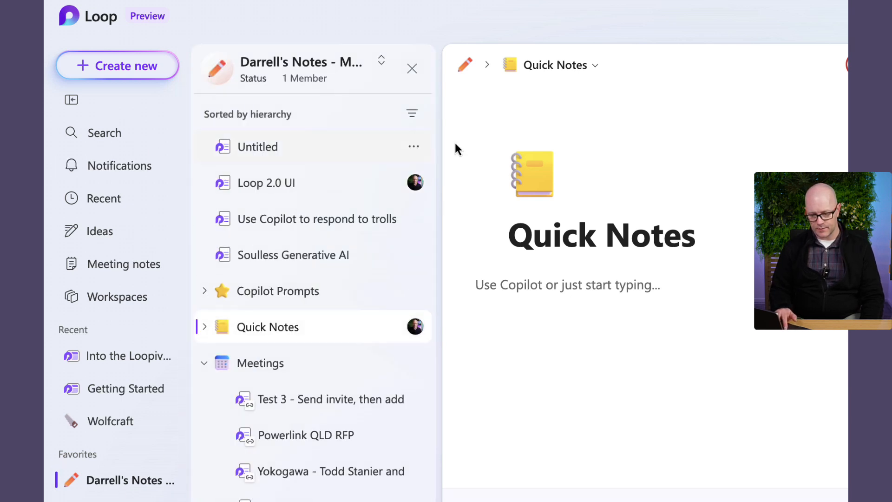
click(412, 69)
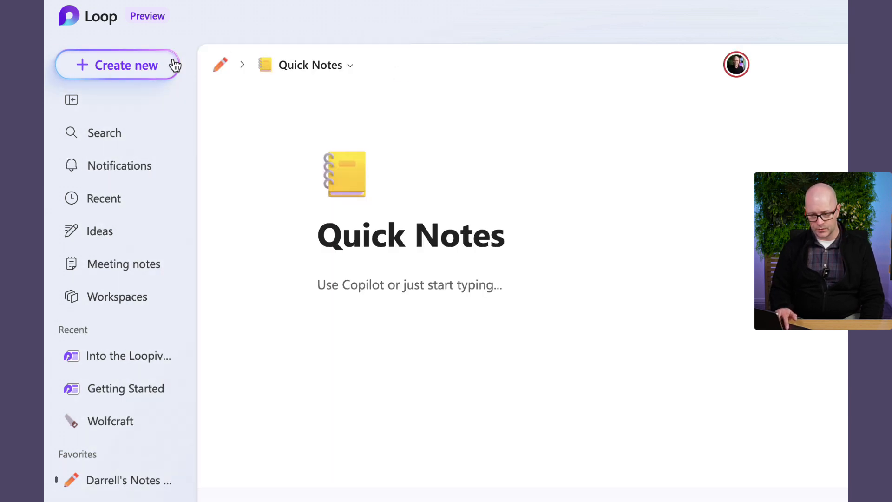